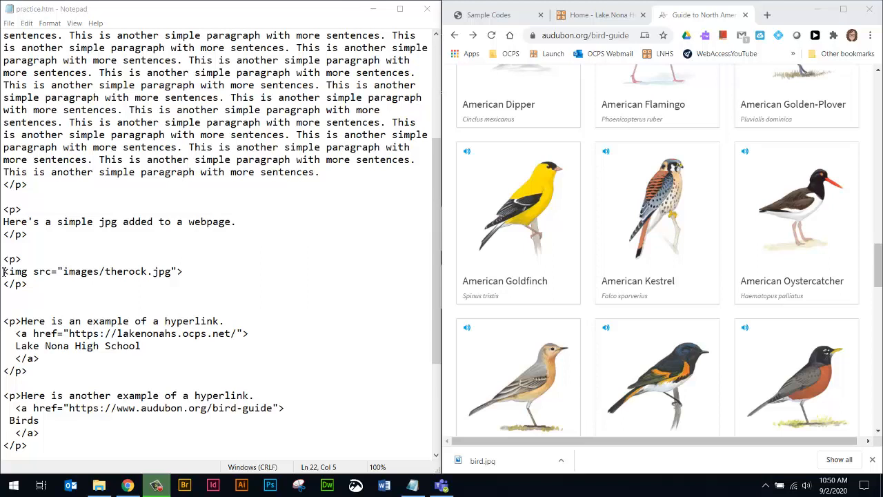
Select the file name therock.jpg in the img src, then bring up the project files
{"action": "left_click_drag", "start_coordinate": [3, 258], "coordinate": [28, 284]}
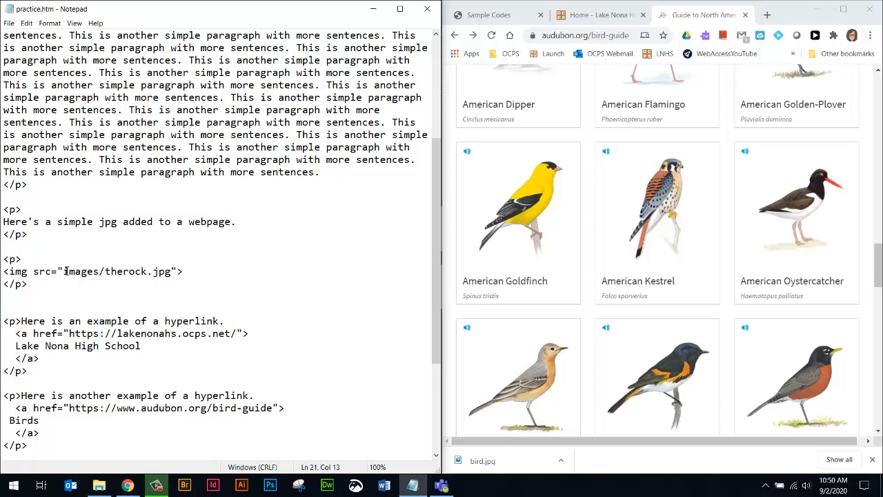
{"action": "double_click", "coordinate": [82, 271]}
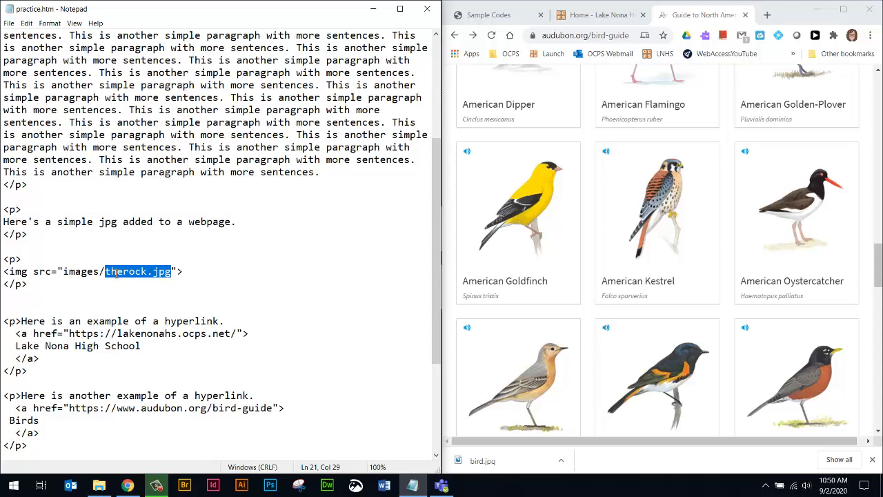
{"action": "left_click", "coordinate": [99, 485]}
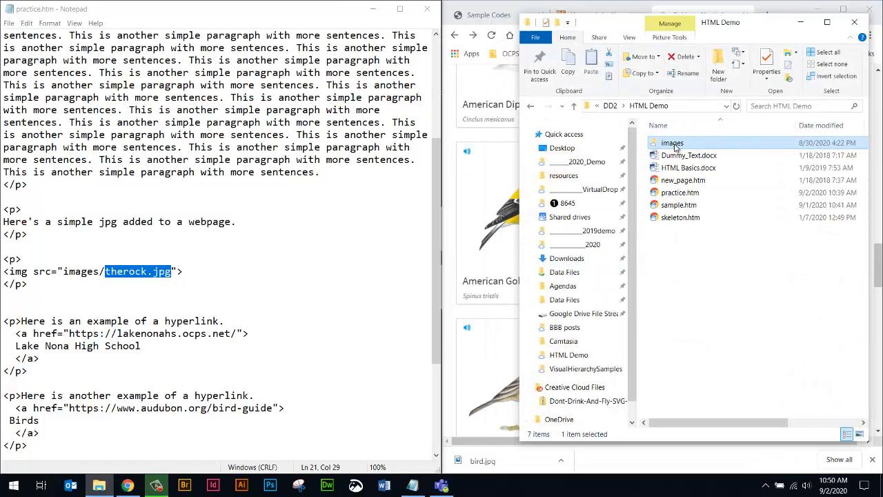
Open the images folder inside HTML Demo to see the available pictures
{"action": "double_click", "coordinate": [673, 143]}
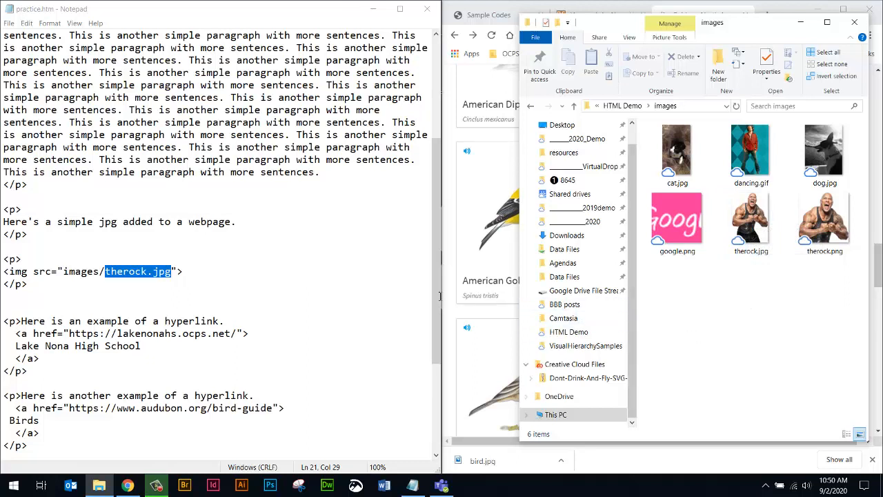
{"action": "mouse_move", "coordinate": [768, 319]}
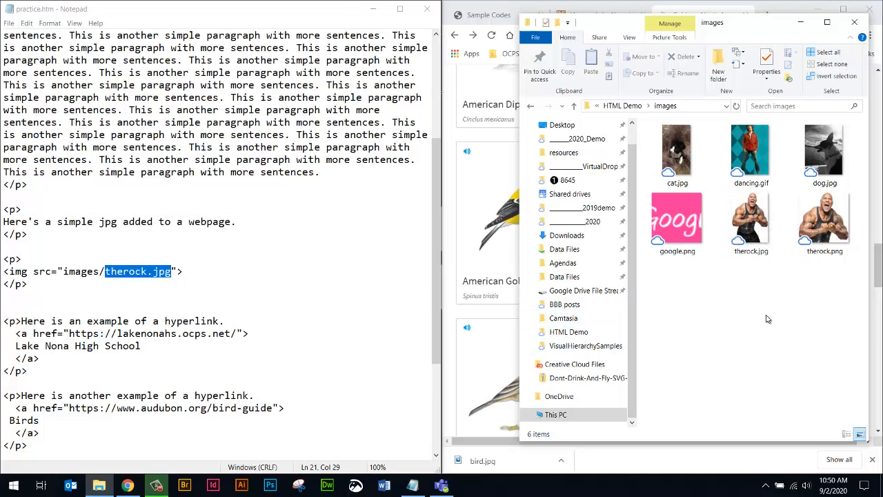
{"action": "mouse_move", "coordinate": [766, 325]}
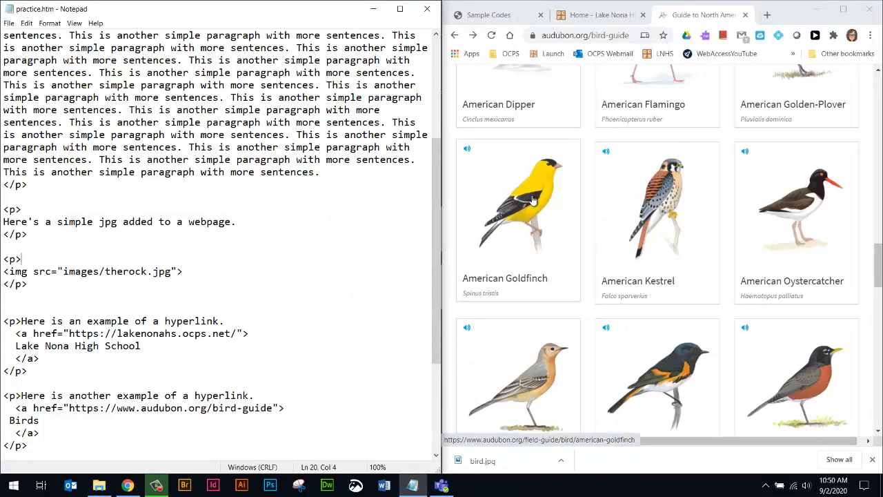
Save the goldfinch picture as bird into DD2 > HTML Demo > images
{"action": "right_click", "coordinate": [532, 200]}
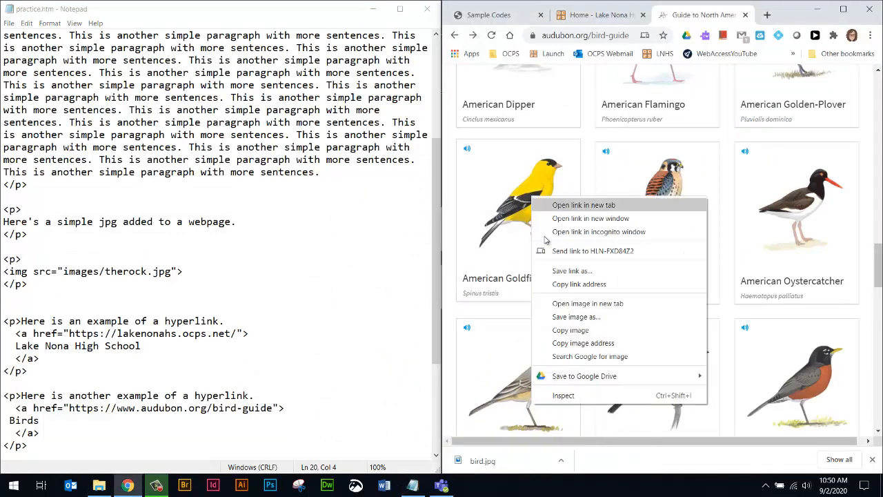
{"action": "left_click", "coordinate": [576, 316]}
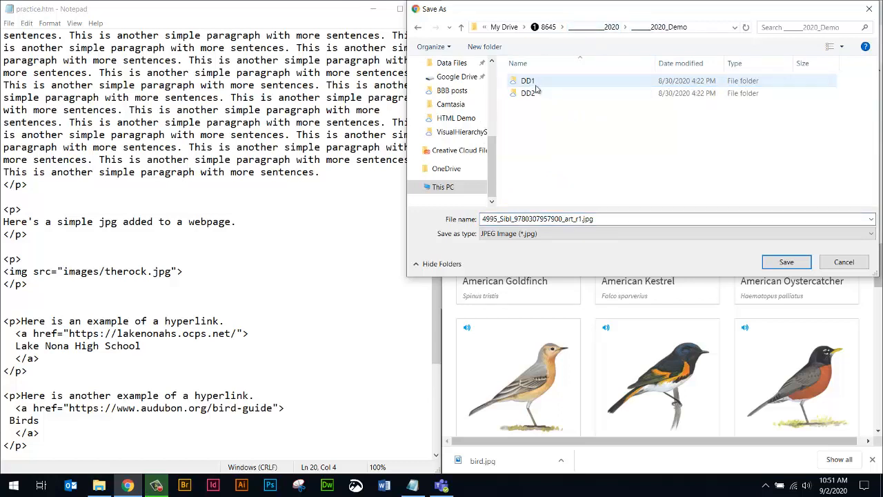
{"action": "double_click", "coordinate": [529, 93]}
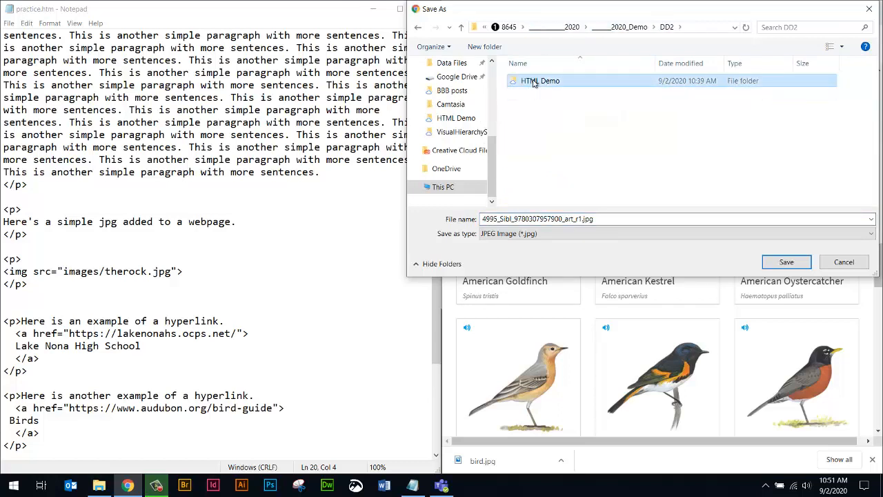
{"action": "double_click", "coordinate": [540, 81]}
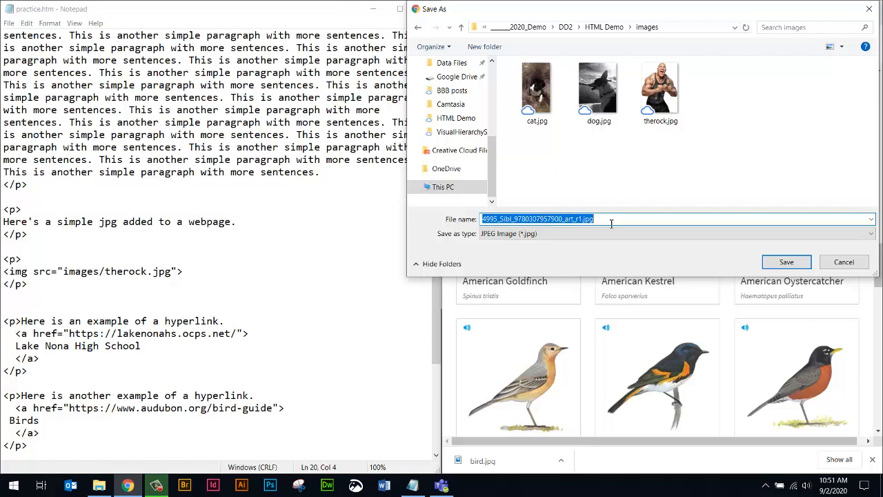
{"action": "type", "text": "bird"}
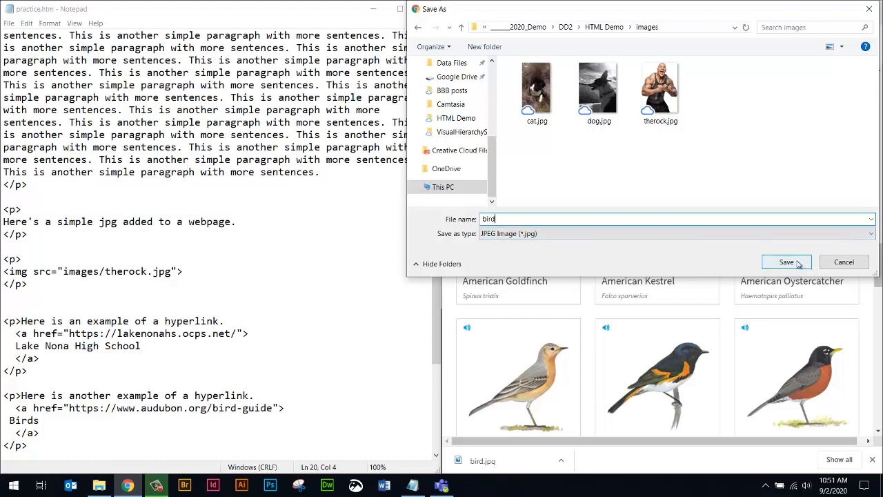
{"action": "left_click", "coordinate": [786, 262]}
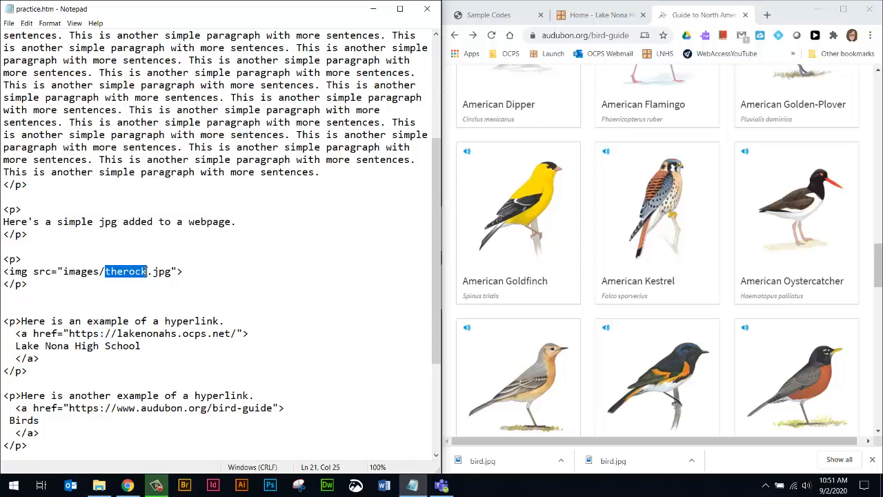
Replace therock with bird so the src reads images/bird.jpg
{"action": "type", "text": "bird"}
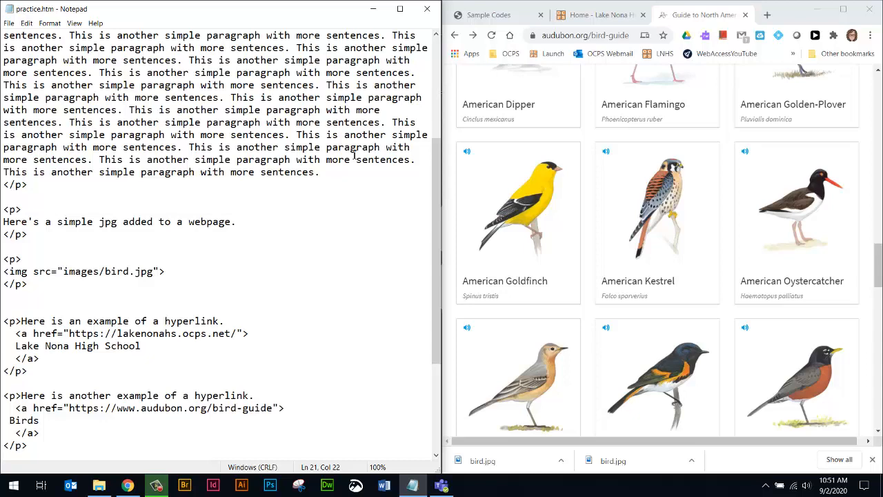
Reload the Sample Codes tab so the goldfinch picture appears
{"action": "left_click", "coordinate": [488, 15]}
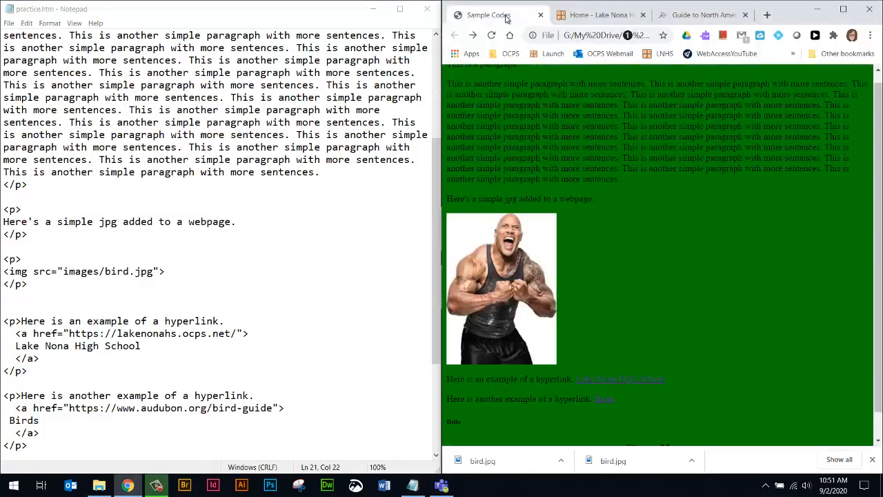
{"action": "mouse_move", "coordinate": [491, 35]}
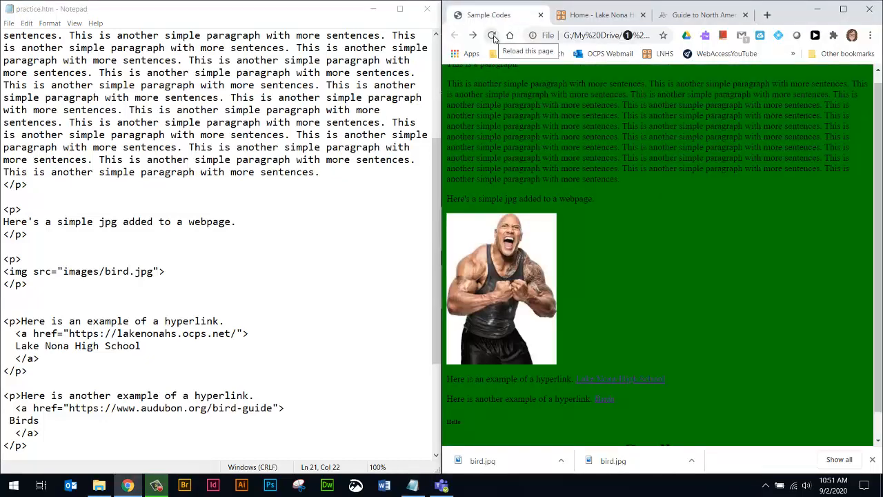
{"action": "left_click", "coordinate": [491, 35]}
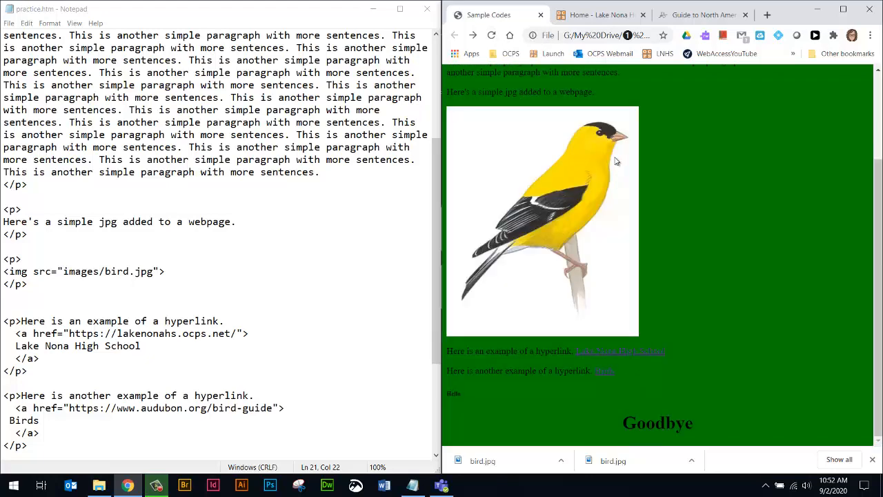
{"action": "mouse_move", "coordinate": [590, 167]}
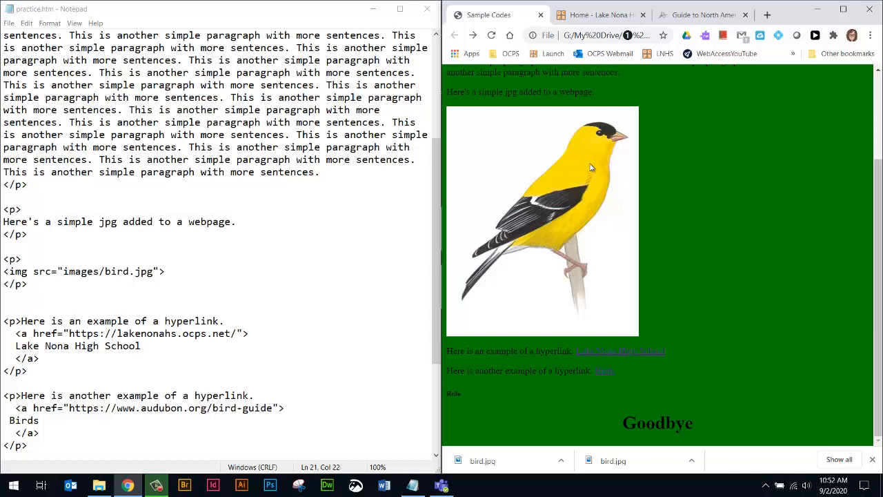
{"action": "mouse_move", "coordinate": [519, 127]}
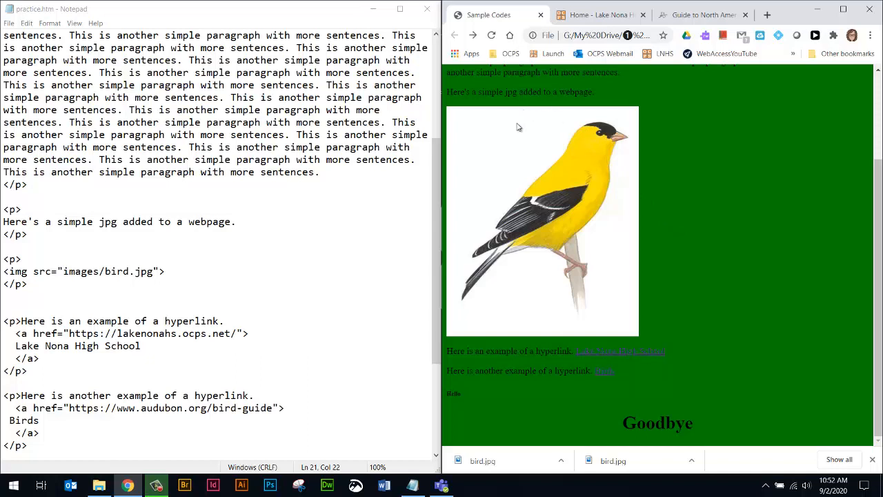
{"action": "mouse_move", "coordinate": [445, 187]}
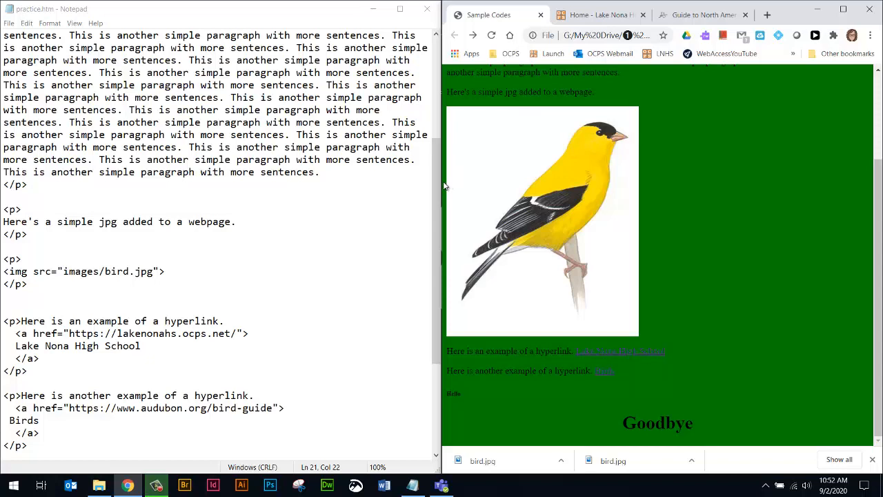
{"action": "mouse_move", "coordinate": [542, 164]}
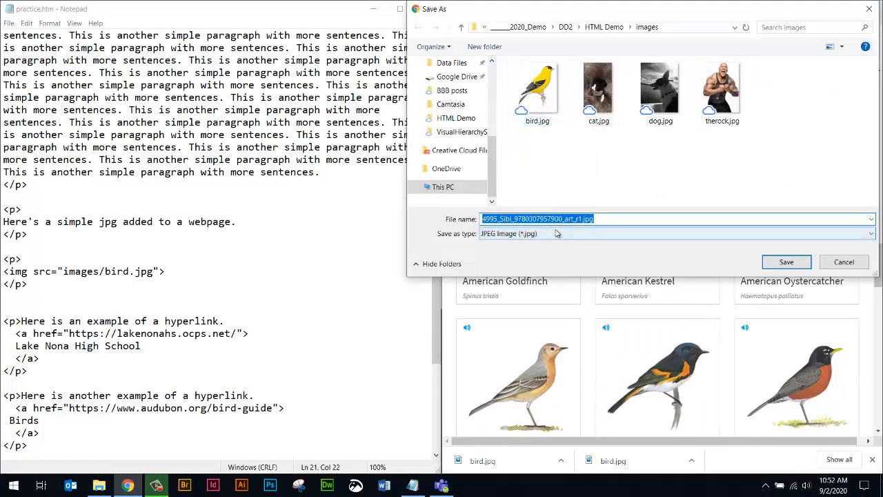
Cancel the Save As dialog after confirming bird.jpg is in the images folder
{"action": "left_click", "coordinate": [843, 261]}
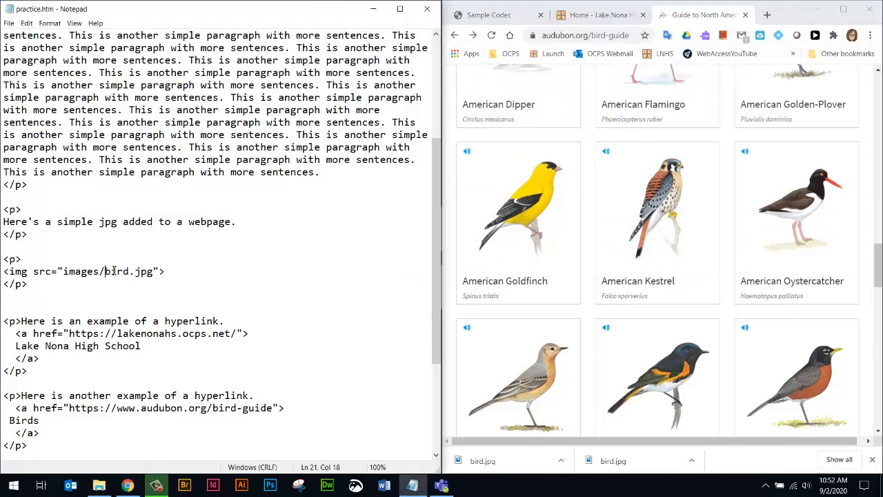
Insert a stray i into bird, then change the extension from jpg to gif to break the image
{"action": "double_click", "coordinate": [118, 272]}
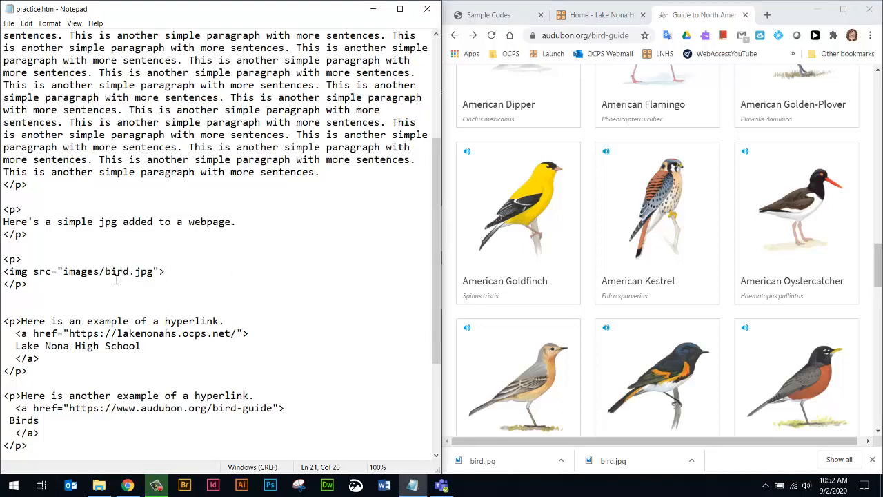
{"action": "type", "text": "i"}
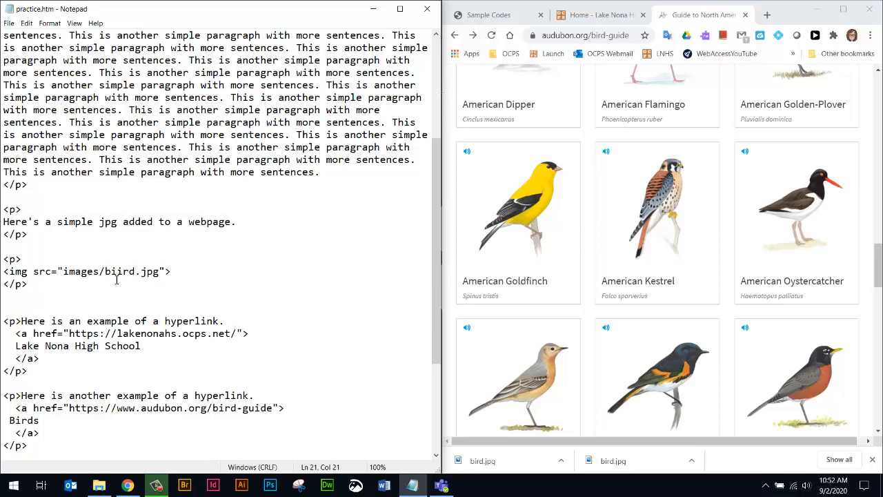
{"action": "mouse_move", "coordinate": [124, 275]}
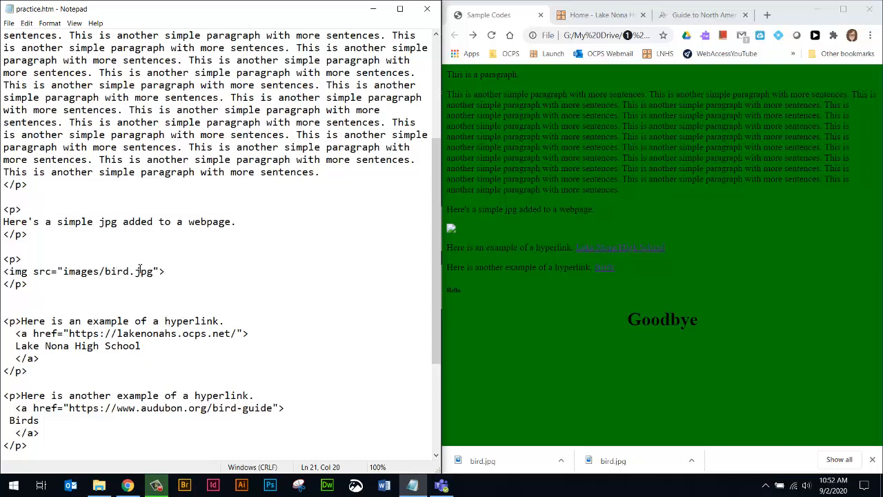
{"action": "double_click", "coordinate": [143, 271]}
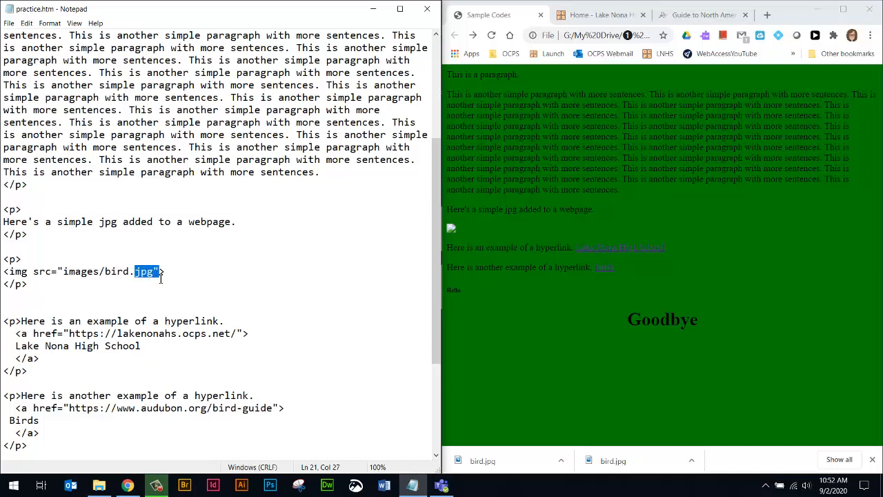
{"action": "type", "text": "gif"}
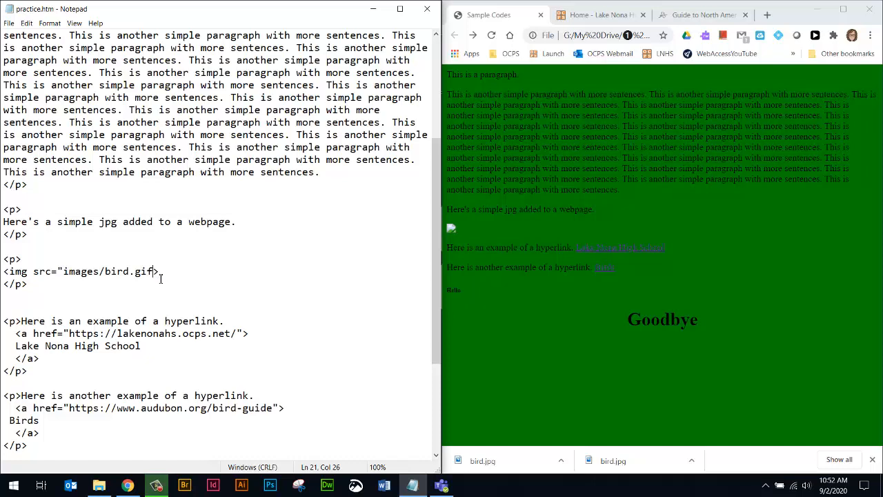